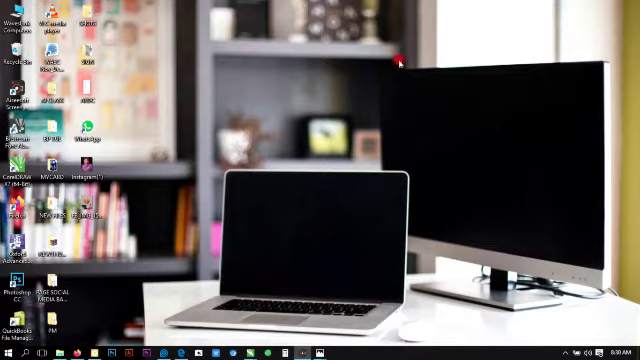
mouse_move(364, 102)
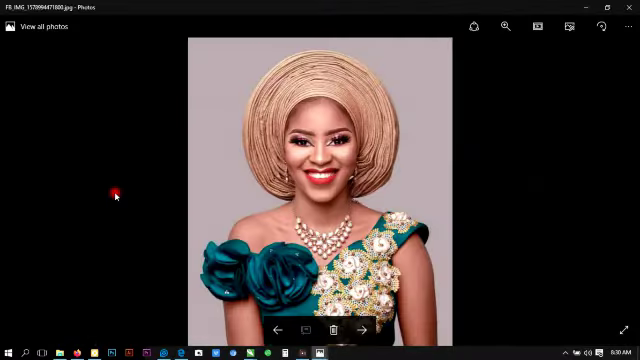
mouse_move(232, 104)
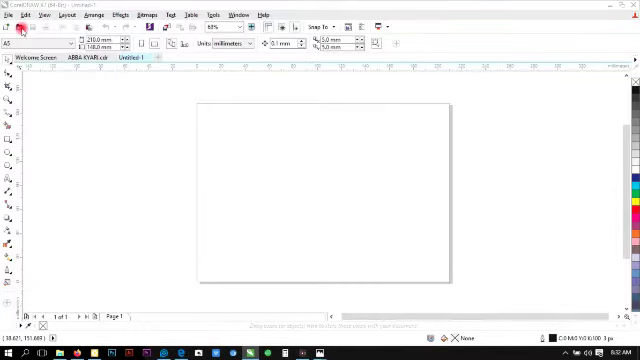
- Create a new blank document named CROPPING
click(10, 28)
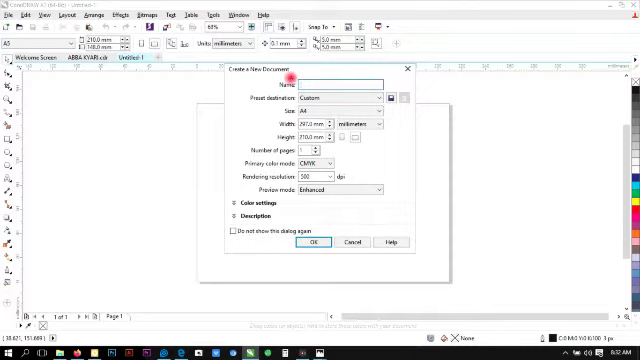
text(CROPPING)
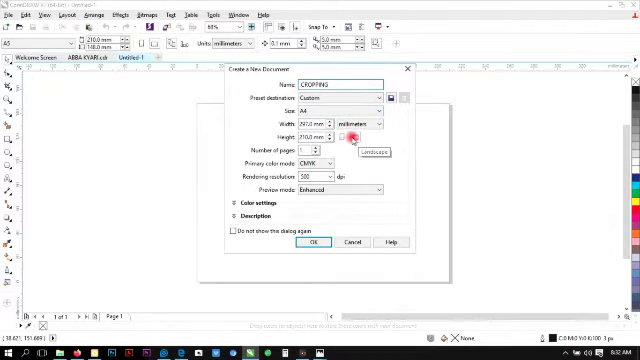
click(316, 242)
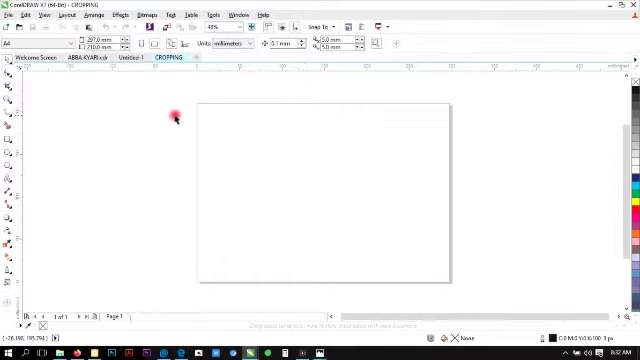
- Import the woman's portrait JPG from the Desktop onto the page
click(10, 14)
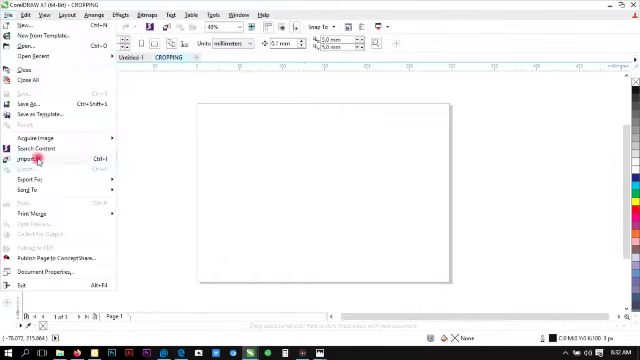
click(30, 158)
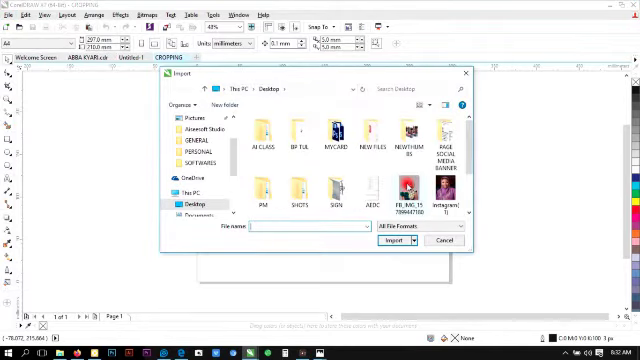
click(408, 196)
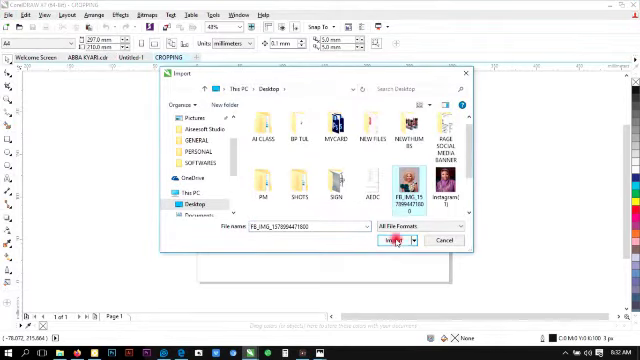
click(386, 236)
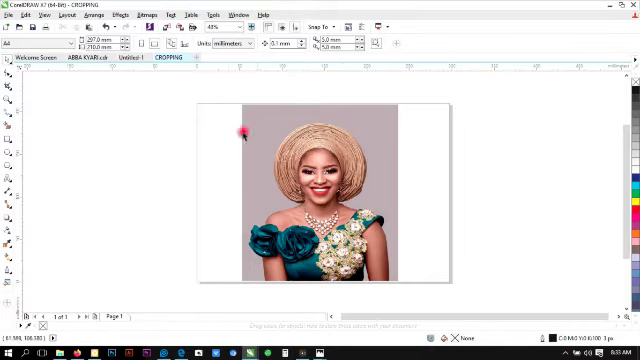
mouse_move(56, 104)
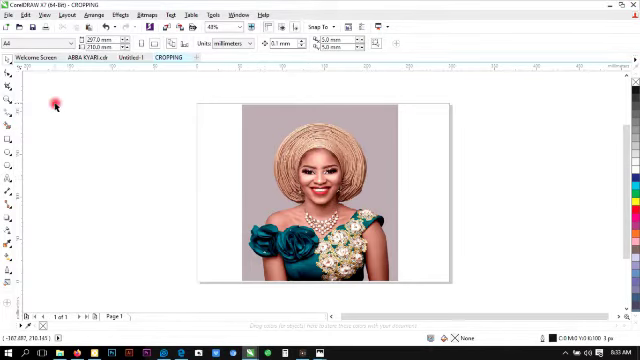
mouse_move(8, 110)
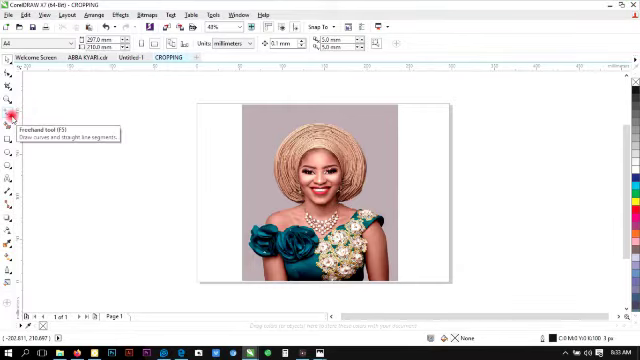
- Bring up the curve-drawing tools flyout to reach the Pen tool
click(10, 102)
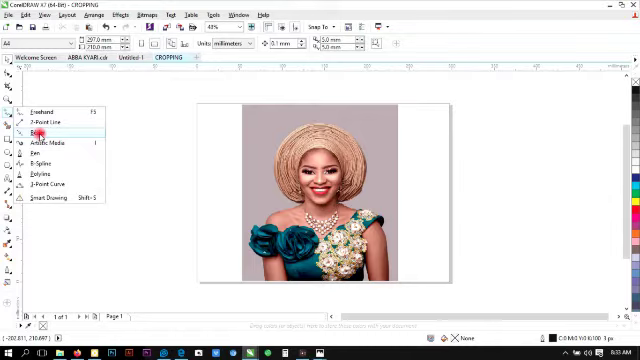
mouse_move(36, 152)
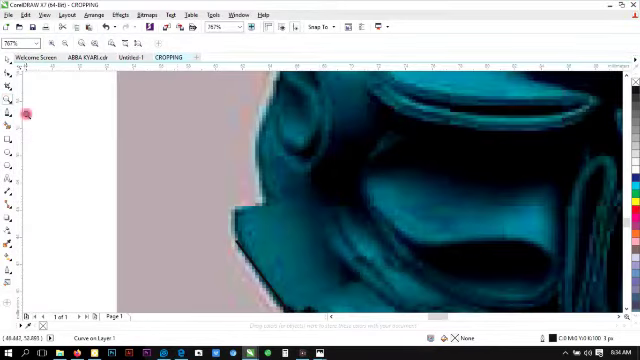
- Trace pen nodes along the teal dress edge and curve over the top of the ruffle
click(238, 228)
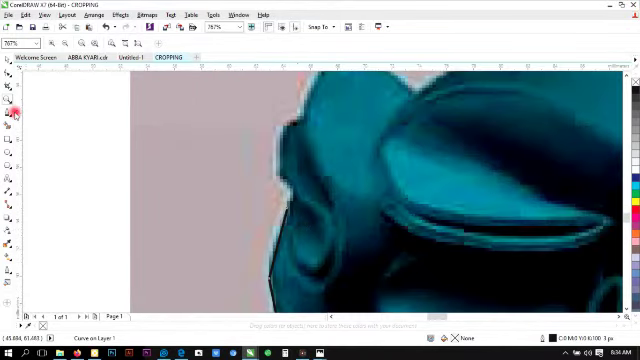
click(284, 206)
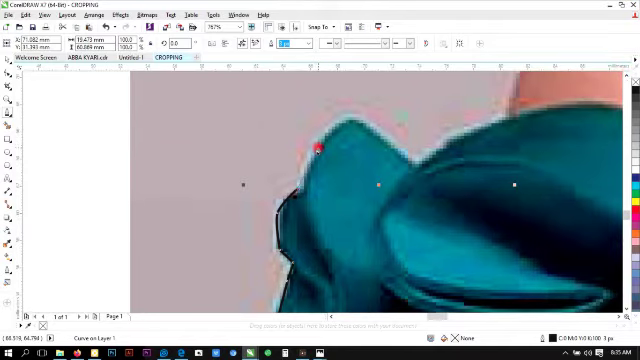
drag(320, 148, 350, 118)
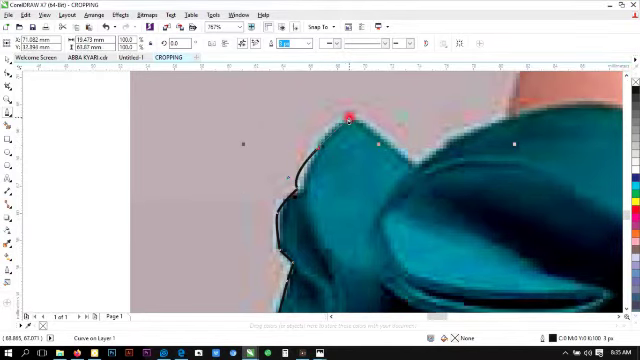
drag(348, 118, 304, 160)
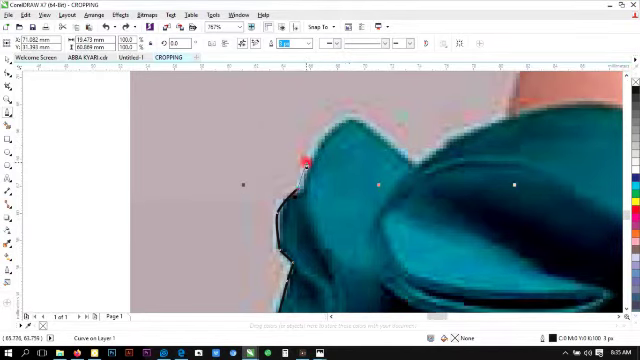
drag(304, 160, 320, 136)
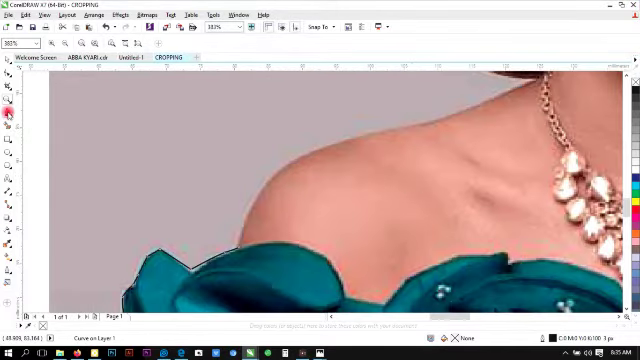
- Carry the traced curve up the bare shoulder toward the neck
click(240, 248)
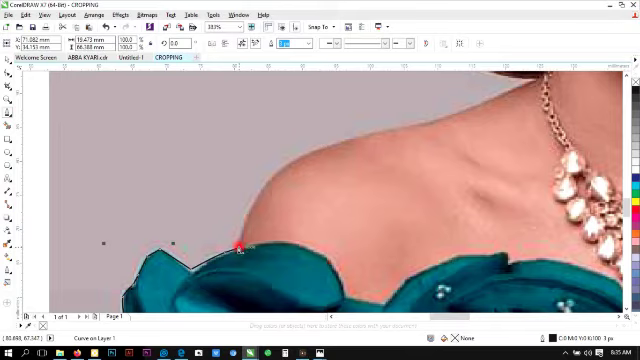
drag(240, 248, 270, 184)
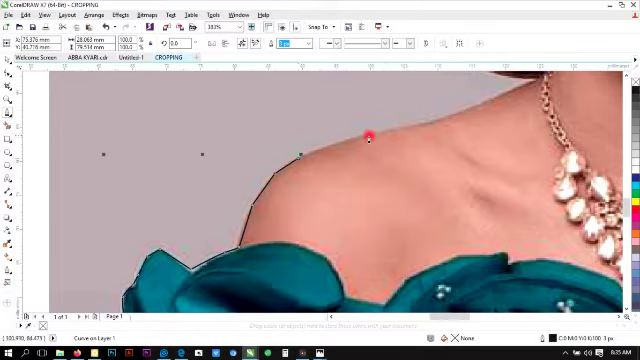
drag(372, 138, 412, 124)
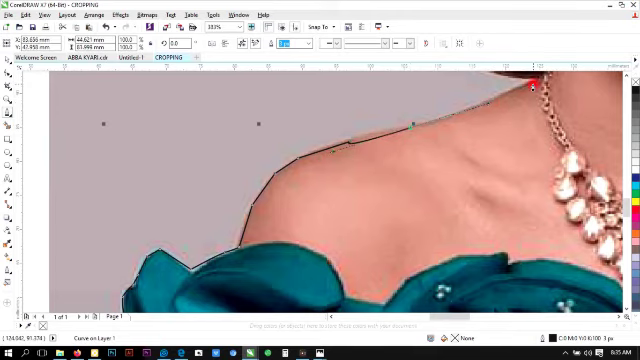
drag(532, 88, 616, 78)
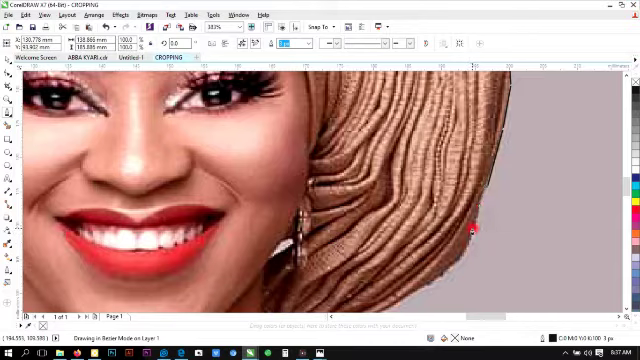
- Trace from the head wrap edge down the arm and along the photo's bottom past the teal fabric
drag(470, 236, 442, 272)
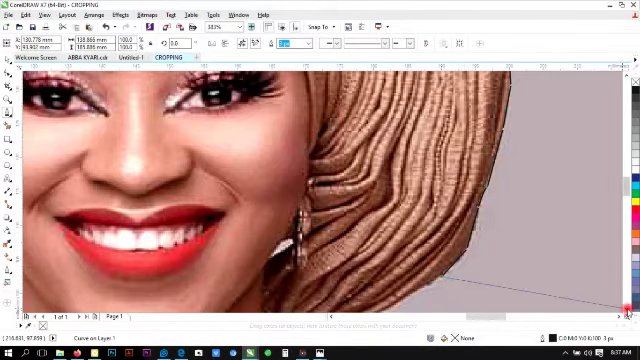
scroll(down, 3)
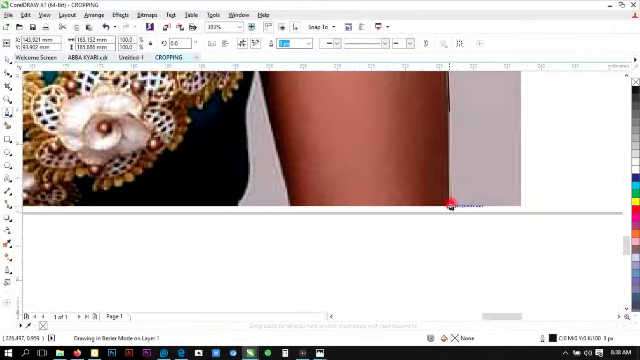
drag(450, 206, 290, 206)
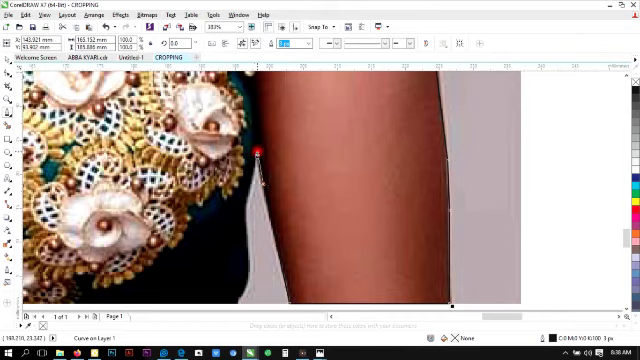
drag(258, 148, 256, 236)
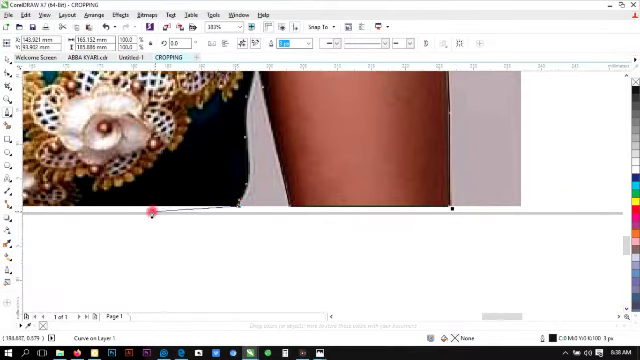
drag(156, 210, 340, 318)
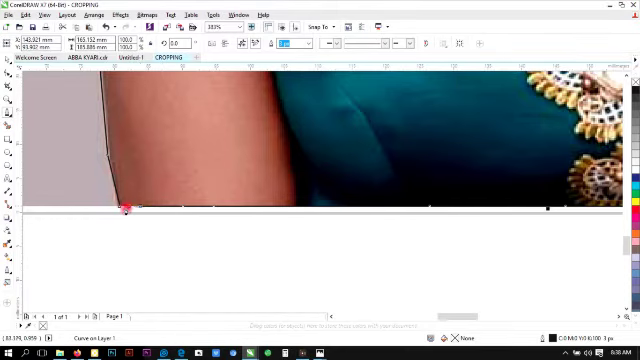
drag(128, 206, 128, 208)
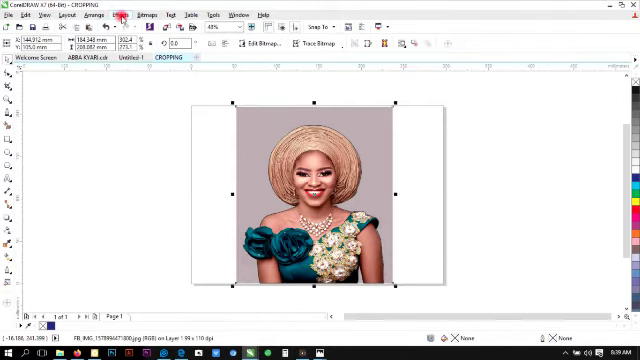
- Bring up the object commands for the selected portrait photo
click(116, 12)
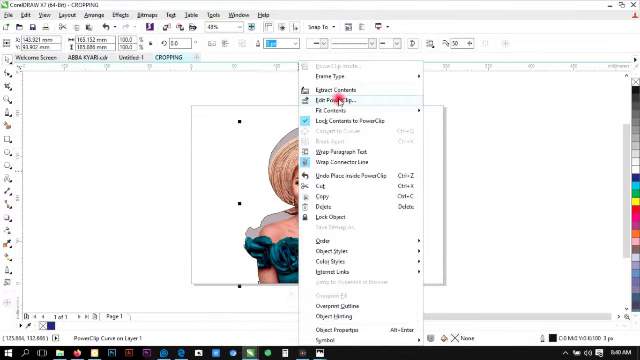
- PowerClip the photo inside the traced curve, cutting away the grey background
click(324, 102)
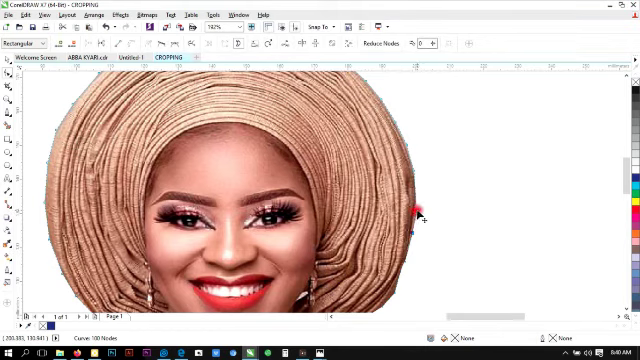
- Drag the cutout nodes in against the shoulder and beside the face and earring
drag(418, 210, 410, 270)
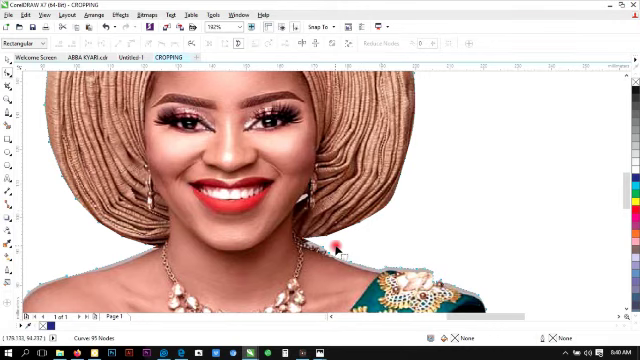
mouse_move(368, 268)
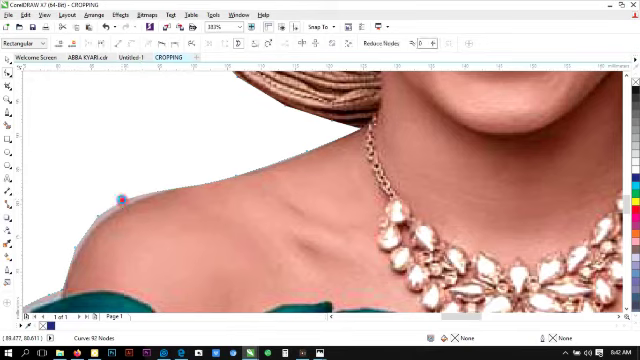
drag(122, 200, 78, 248)
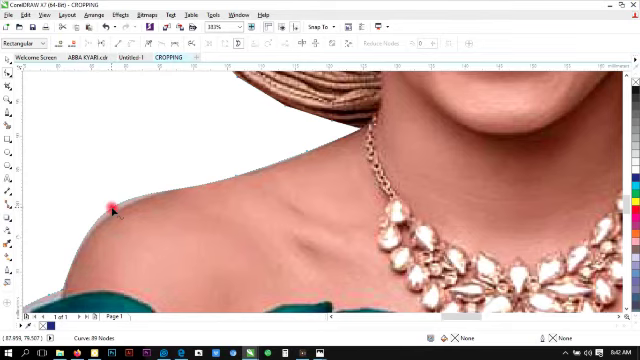
drag(112, 206, 112, 212)
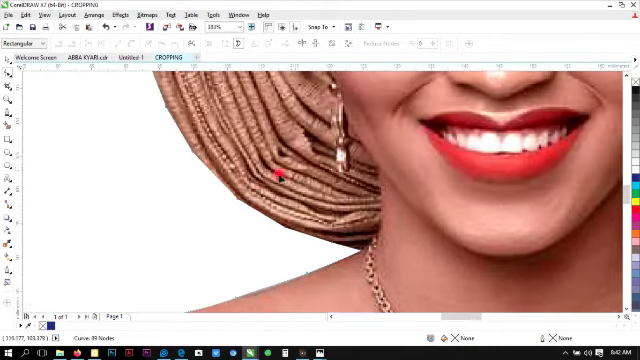
drag(276, 178, 384, 248)
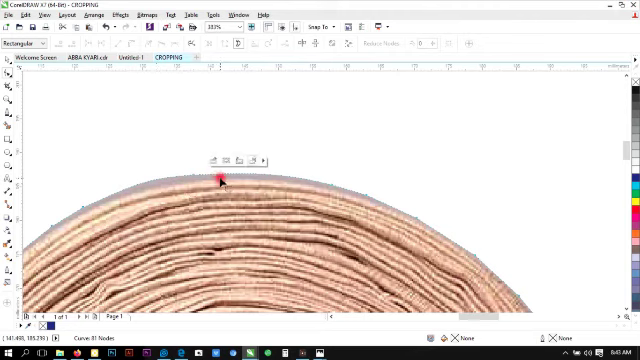
- Nudge the edge onto the headwrap's top curve and smooth its right side
drag(222, 180, 222, 184)
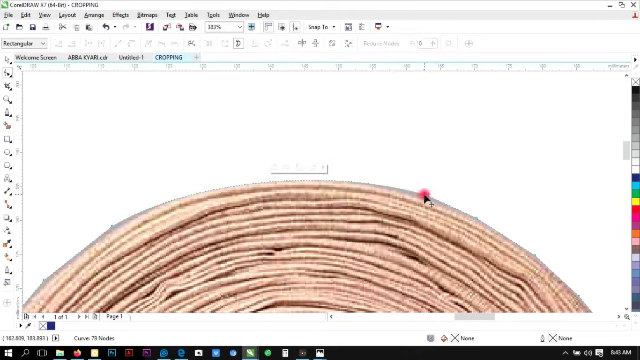
drag(424, 196, 524, 248)
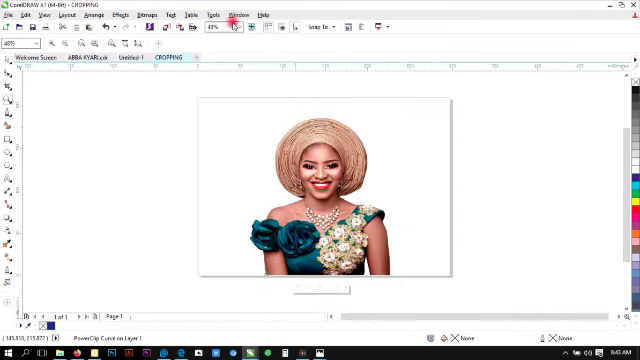
- Zoom To Fit the whole clipped portrait and bring up the PowerClip commands
click(230, 44)
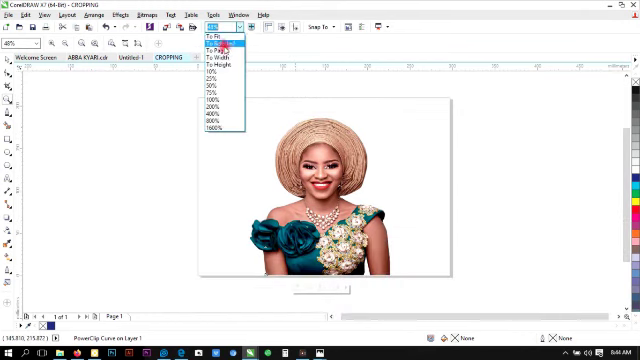
click(216, 60)
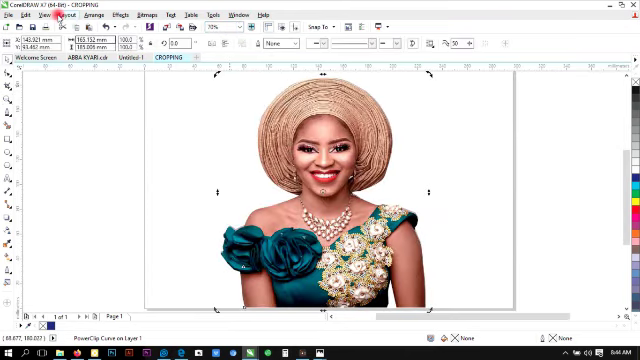
click(48, 12)
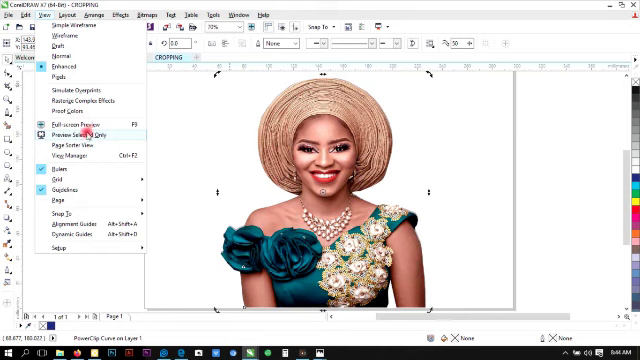